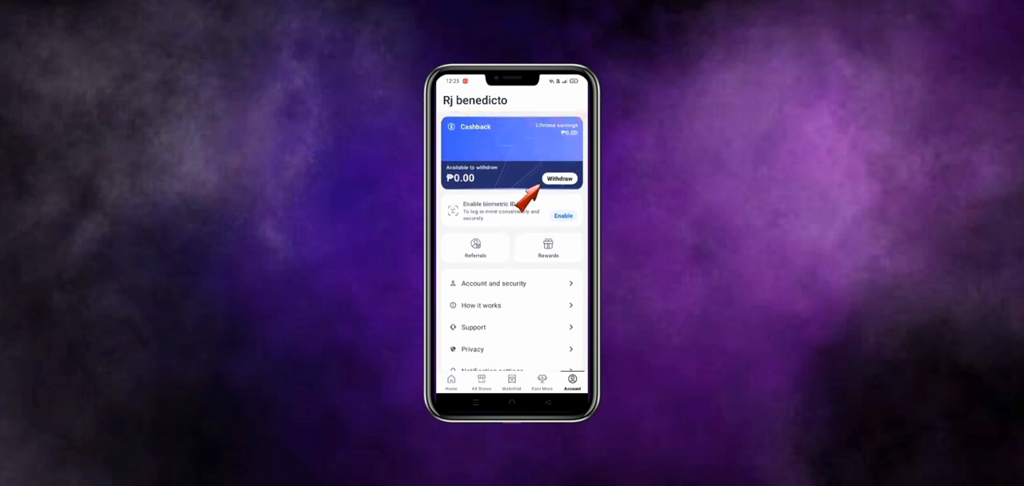
Step: Open the withdrawal page from the Withdraw button on the Cashback card
{"action": "left_click", "coordinate": [561, 177]}
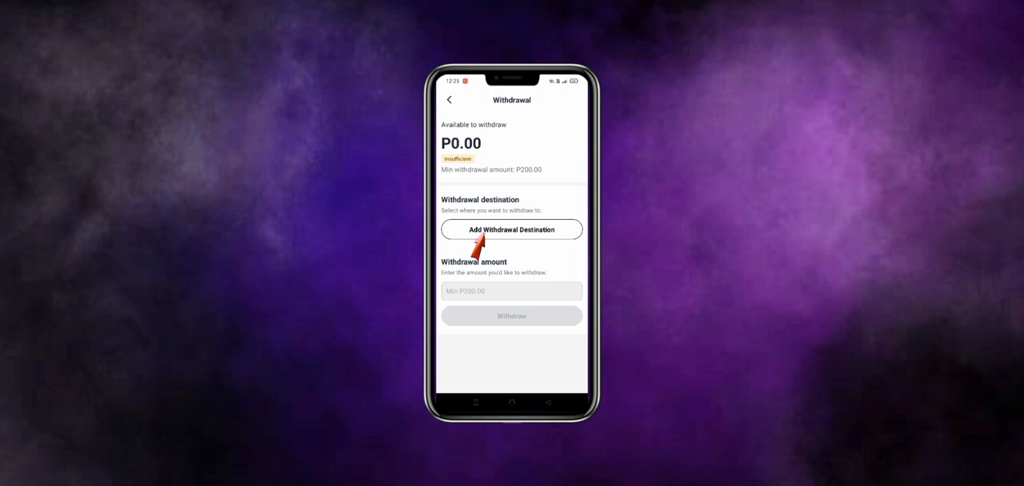
Step: Open Add Withdrawal Destination, preview e-Wallet Transfer, then return to the Bank Transfer tab
{"action": "left_click", "coordinate": [511, 230]}
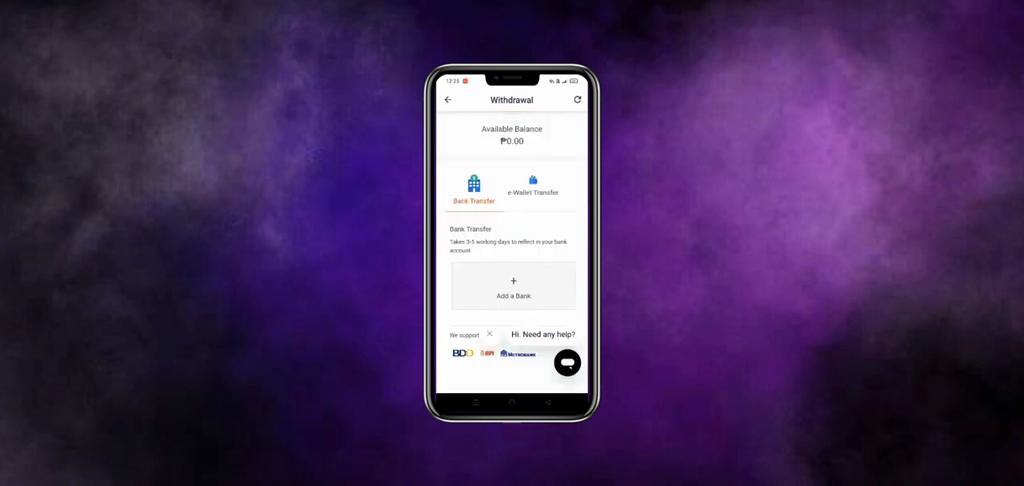
{"action": "left_click", "coordinate": [532, 188]}
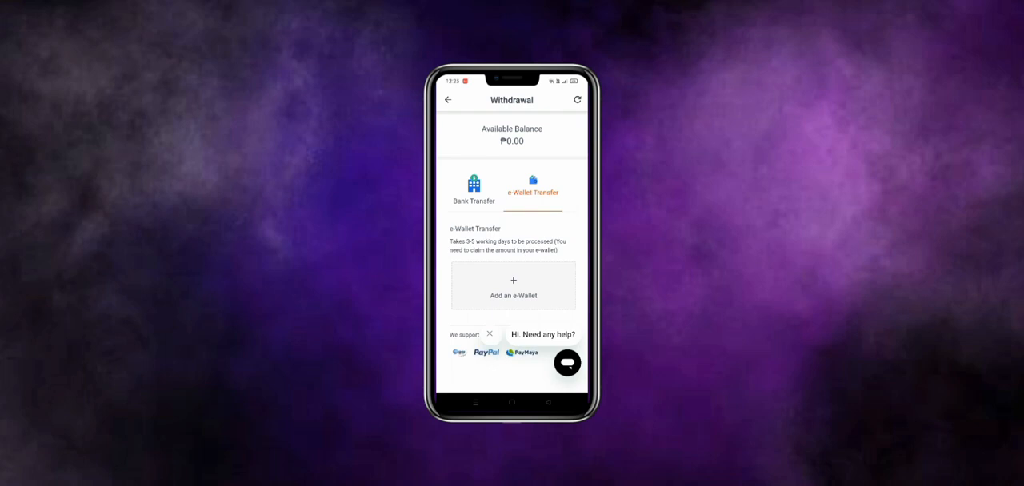
{"action": "left_click", "coordinate": [473, 188]}
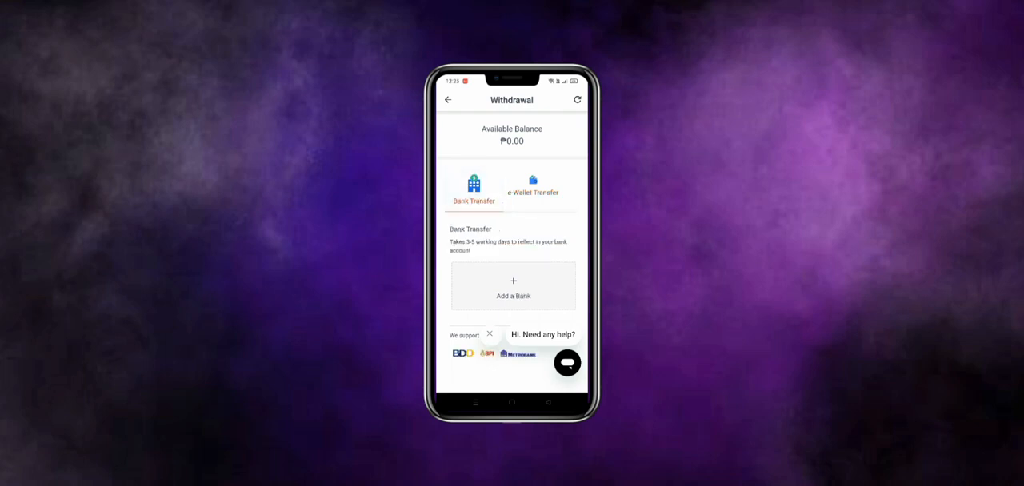
Step: Dismiss the Add a Bank form, then list GCash, PayPal and PayMaya under Add an e-Wallet
{"action": "left_click", "coordinate": [513, 286]}
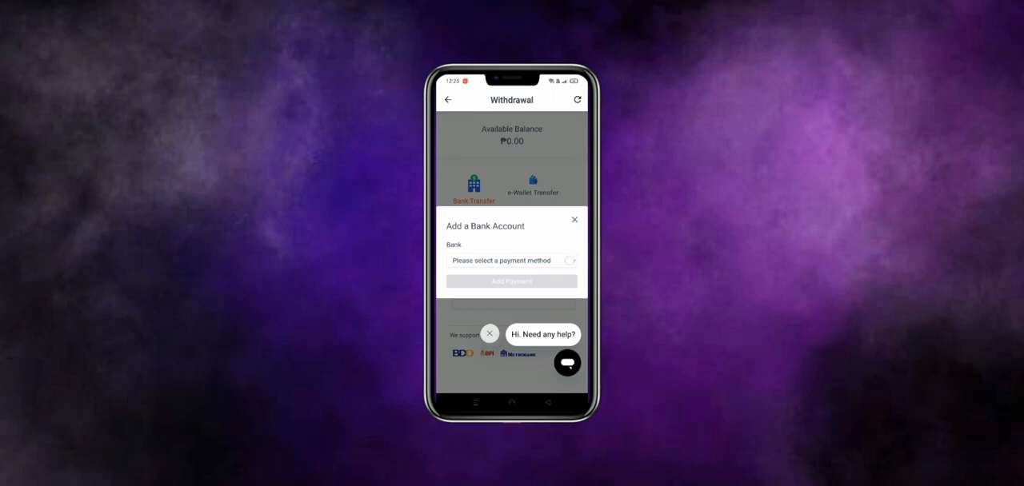
{"action": "left_click", "coordinate": [506, 260]}
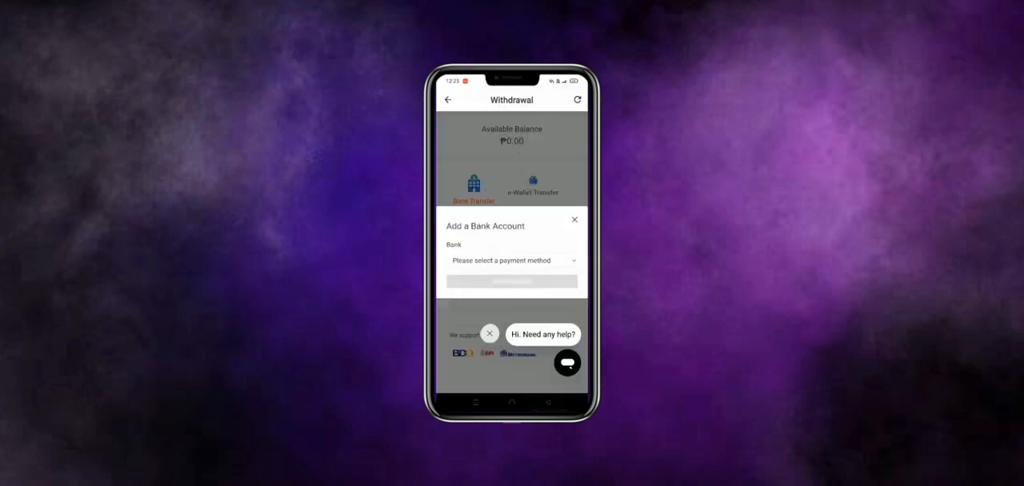
{"action": "left_click", "coordinate": [532, 186]}
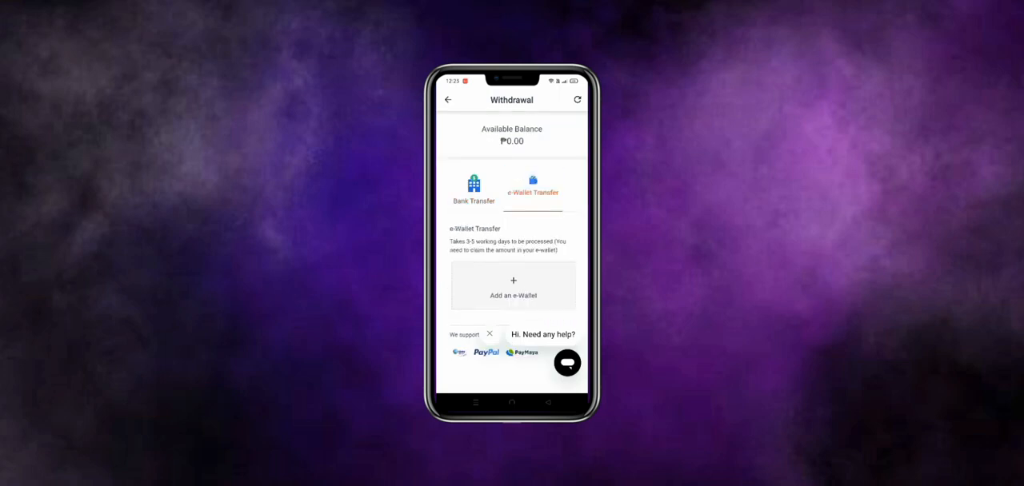
{"action": "left_click", "coordinate": [513, 286]}
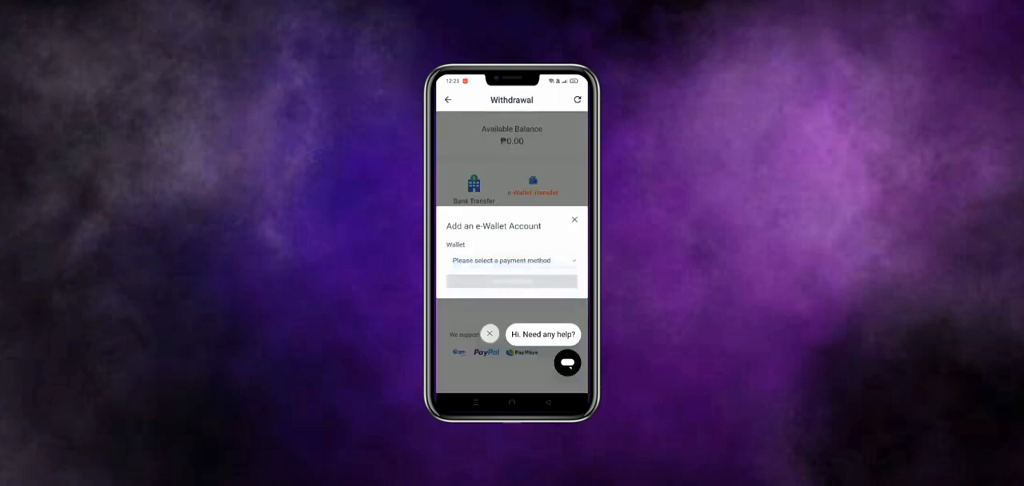
{"action": "left_click", "coordinate": [510, 260]}
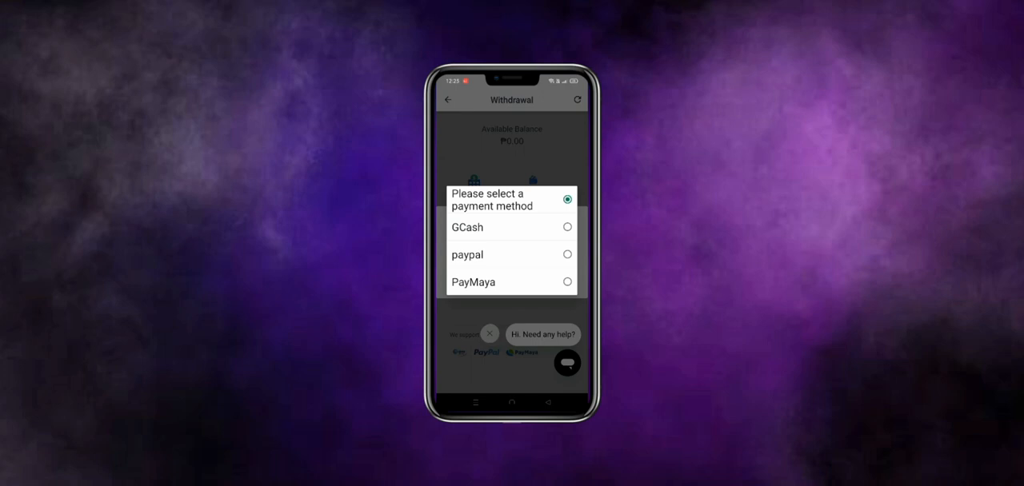